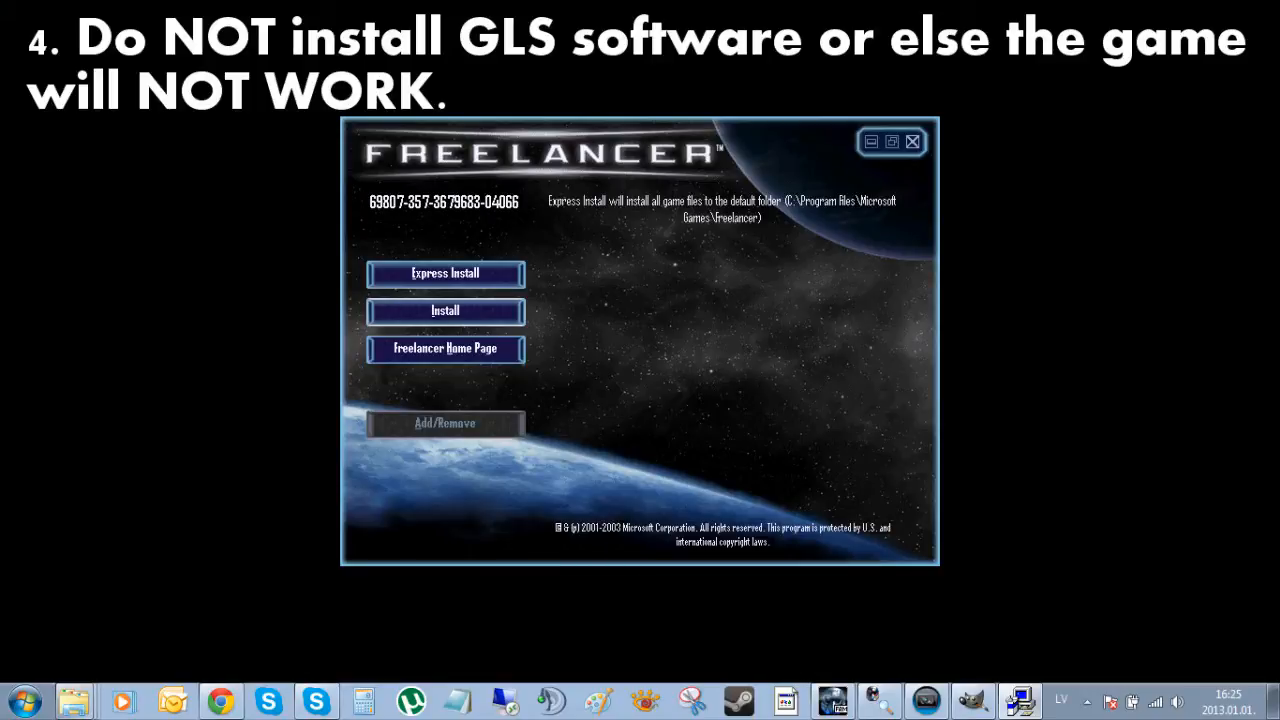
# Read down through the Discovery Community Forum and Server Rules thread, from general terms to later rule posts.
pyautogui.click(912, 140)
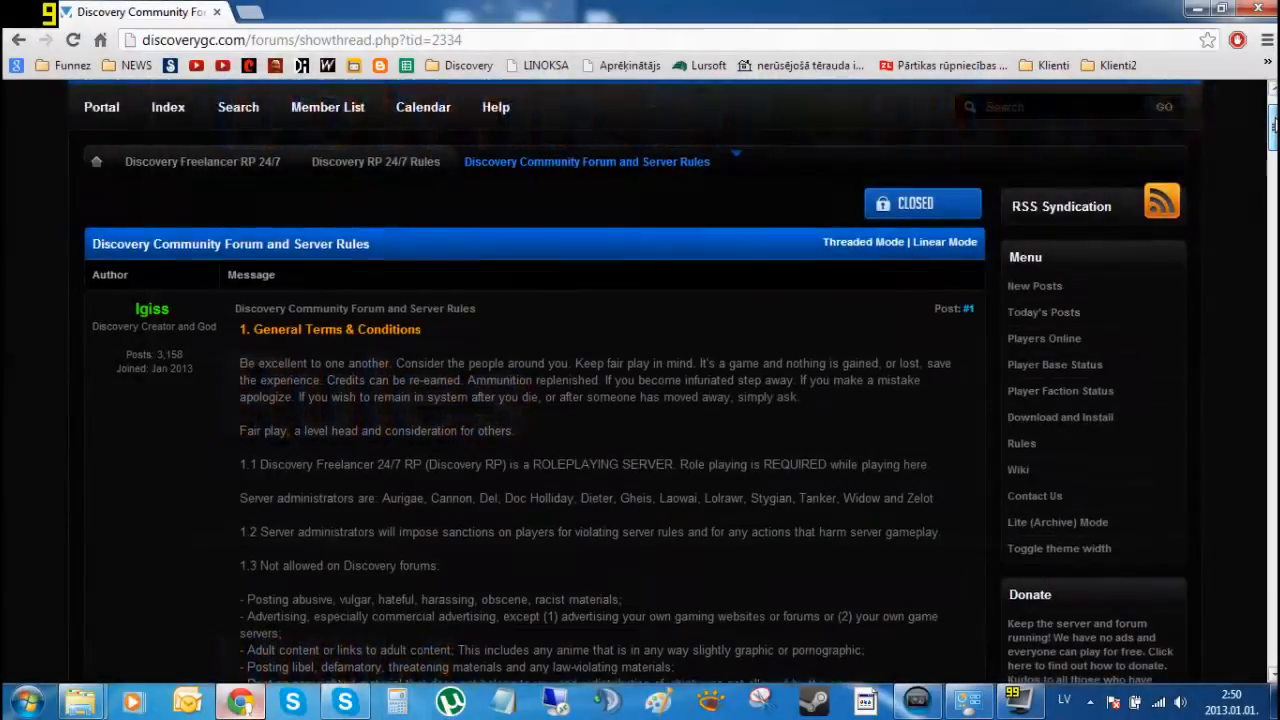
pyautogui.scroll(-3)
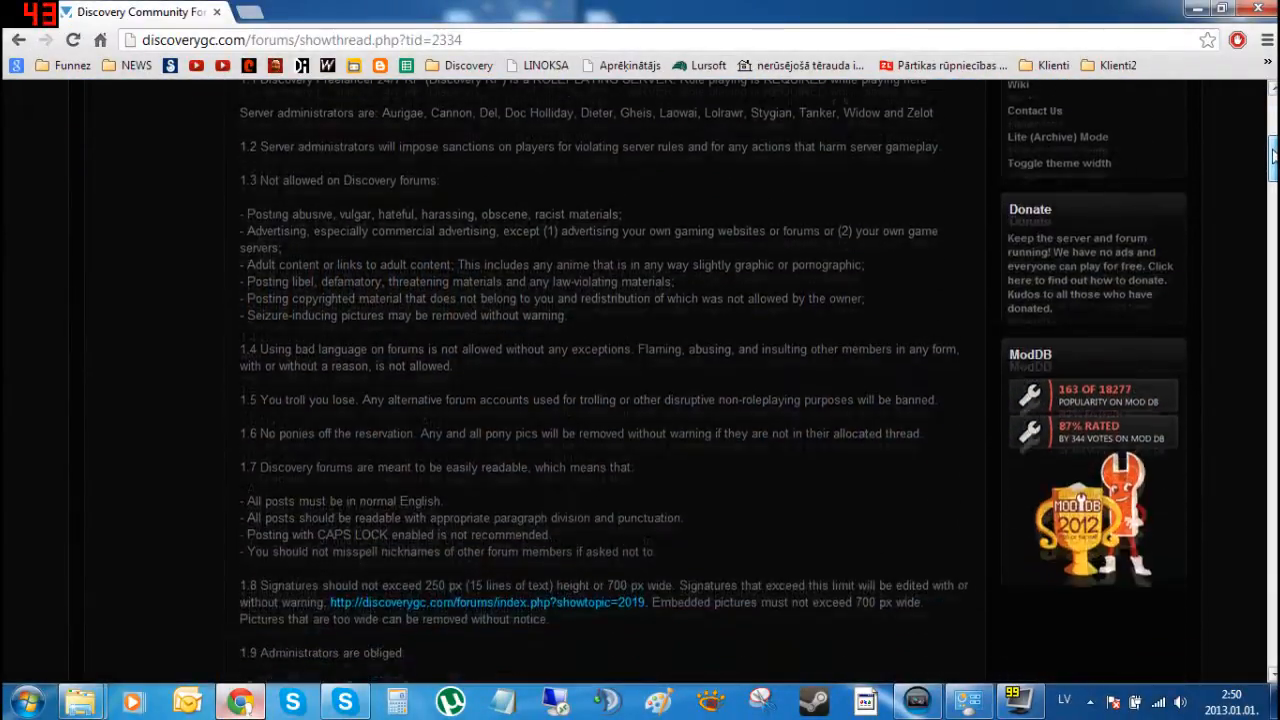
pyautogui.scroll(-3)
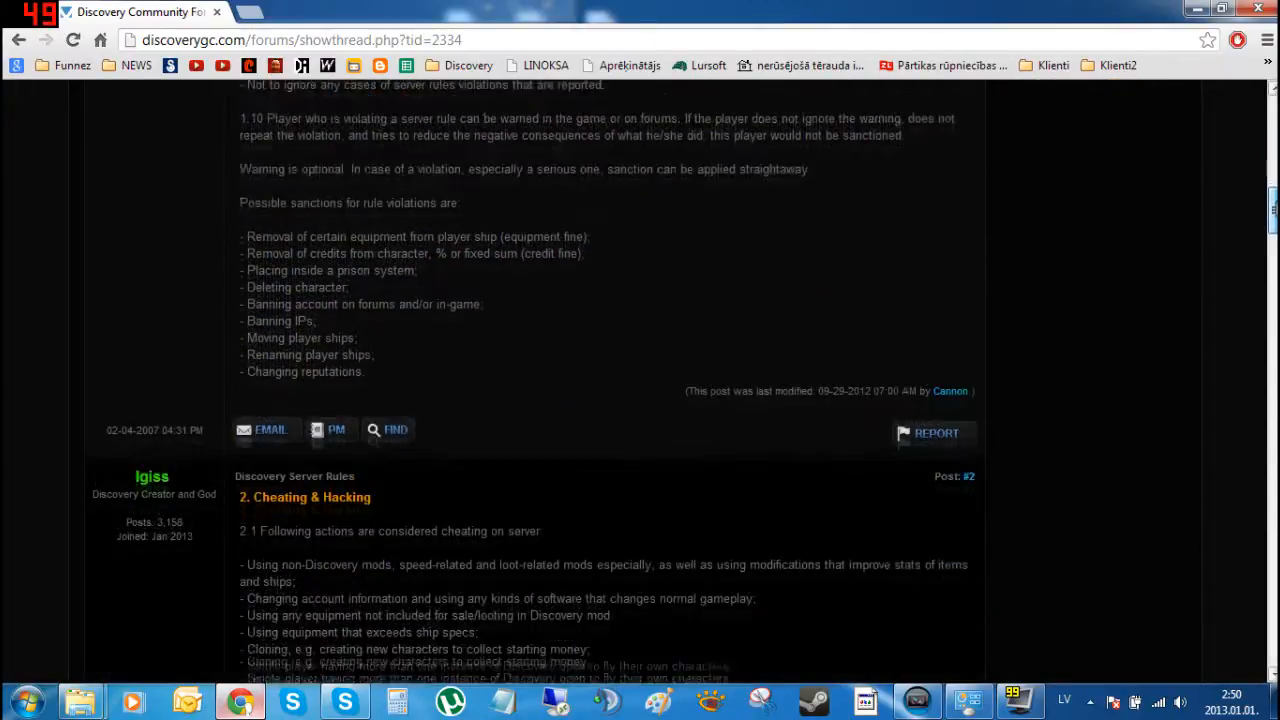
pyautogui.scroll(-3)
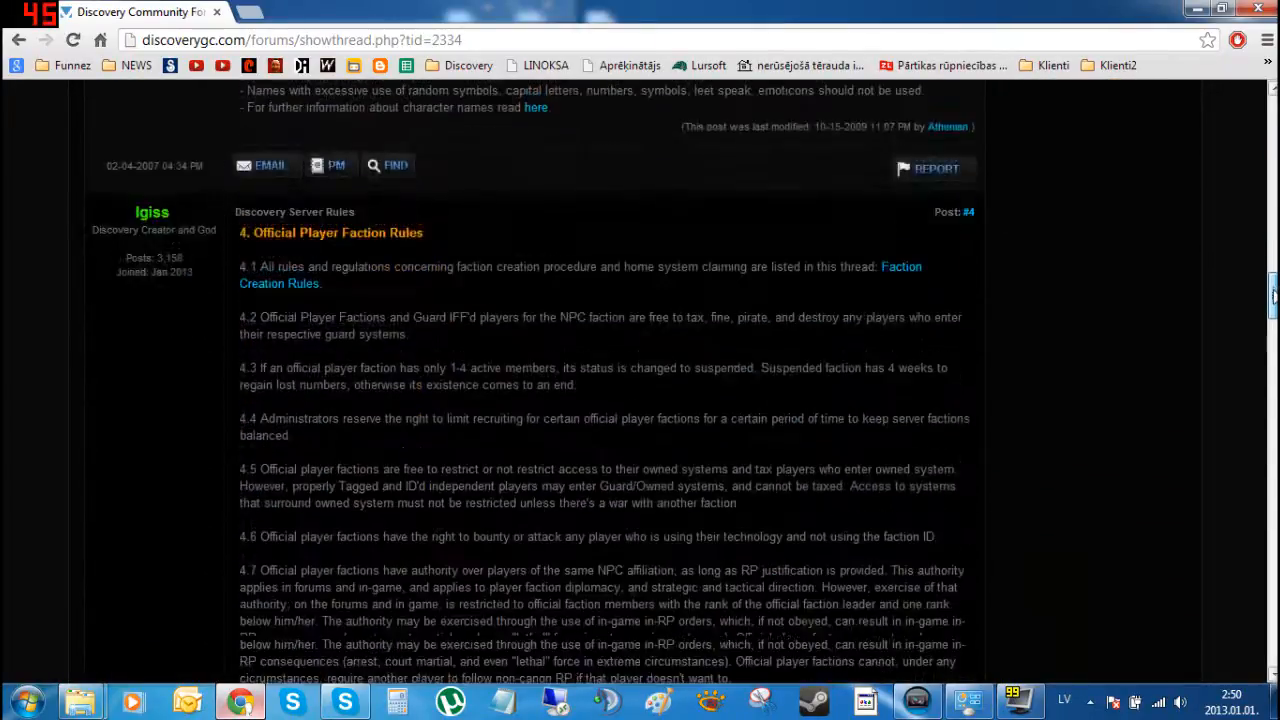
pyautogui.scroll(-3)
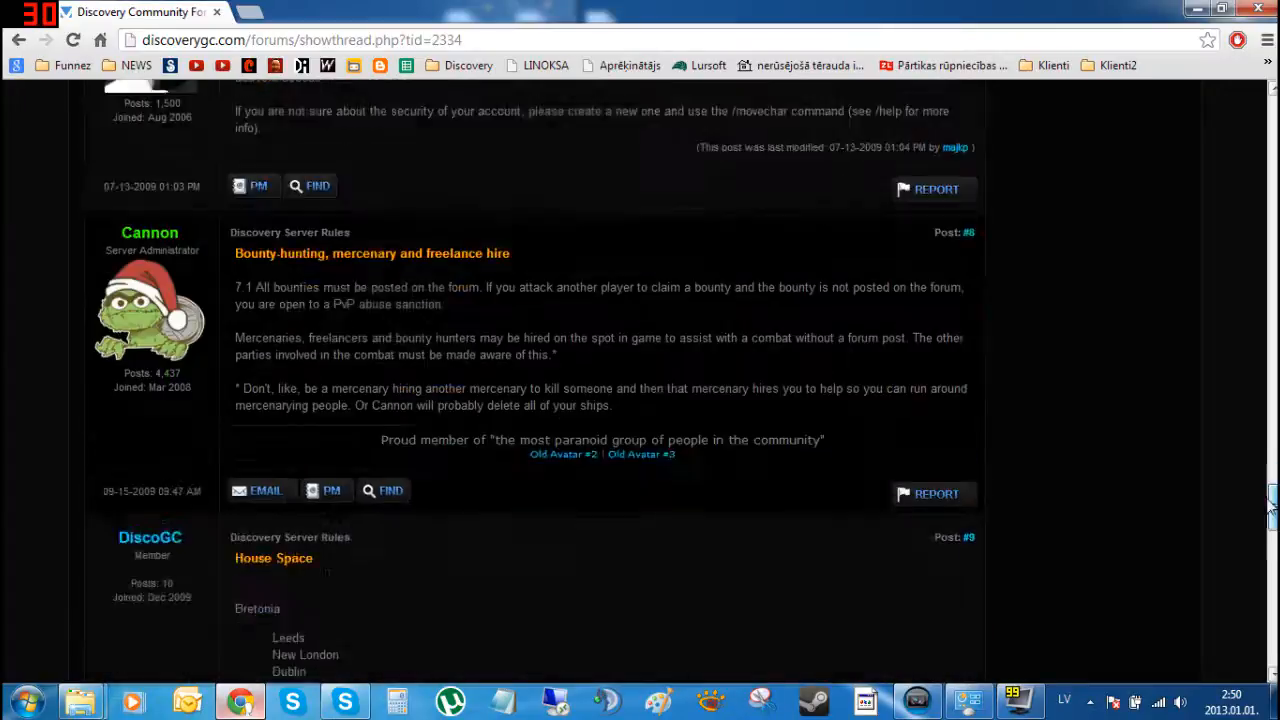
pyautogui.scroll(-3)
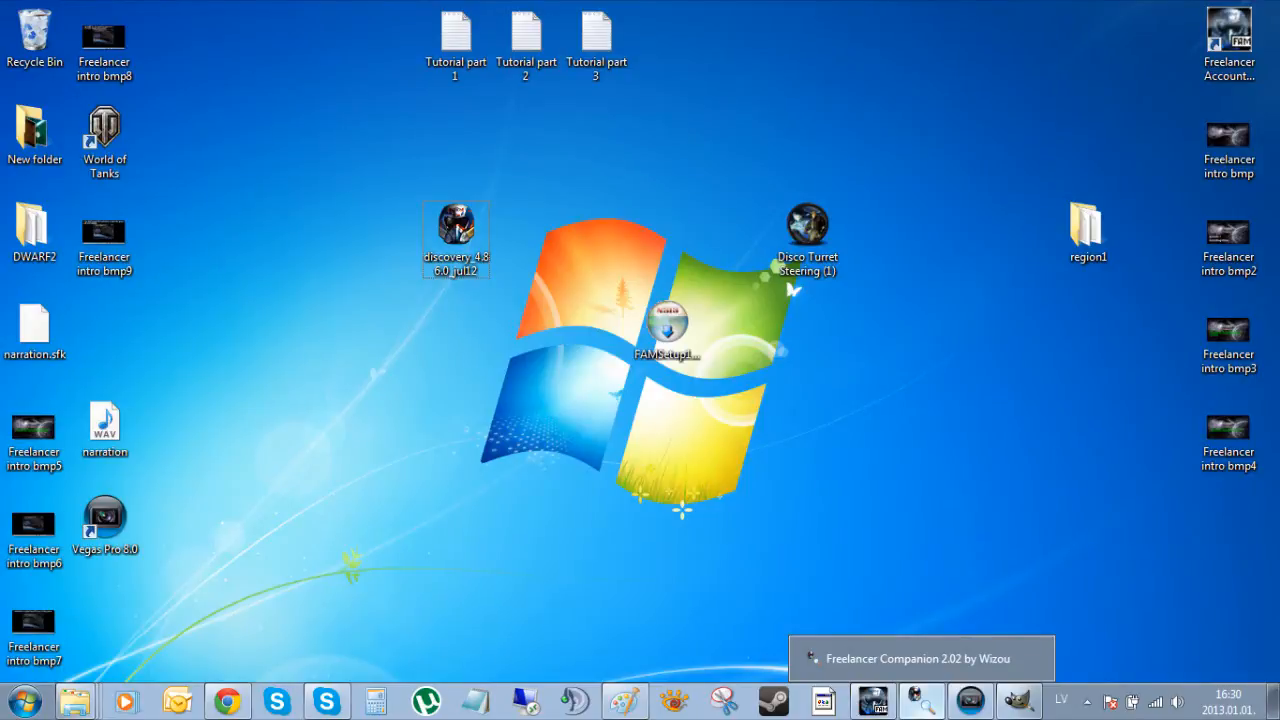
# Run the Discovery installer from the desktop as administrator, reaching Choose Freelancer Location.
pyautogui.rightClick(456, 236)
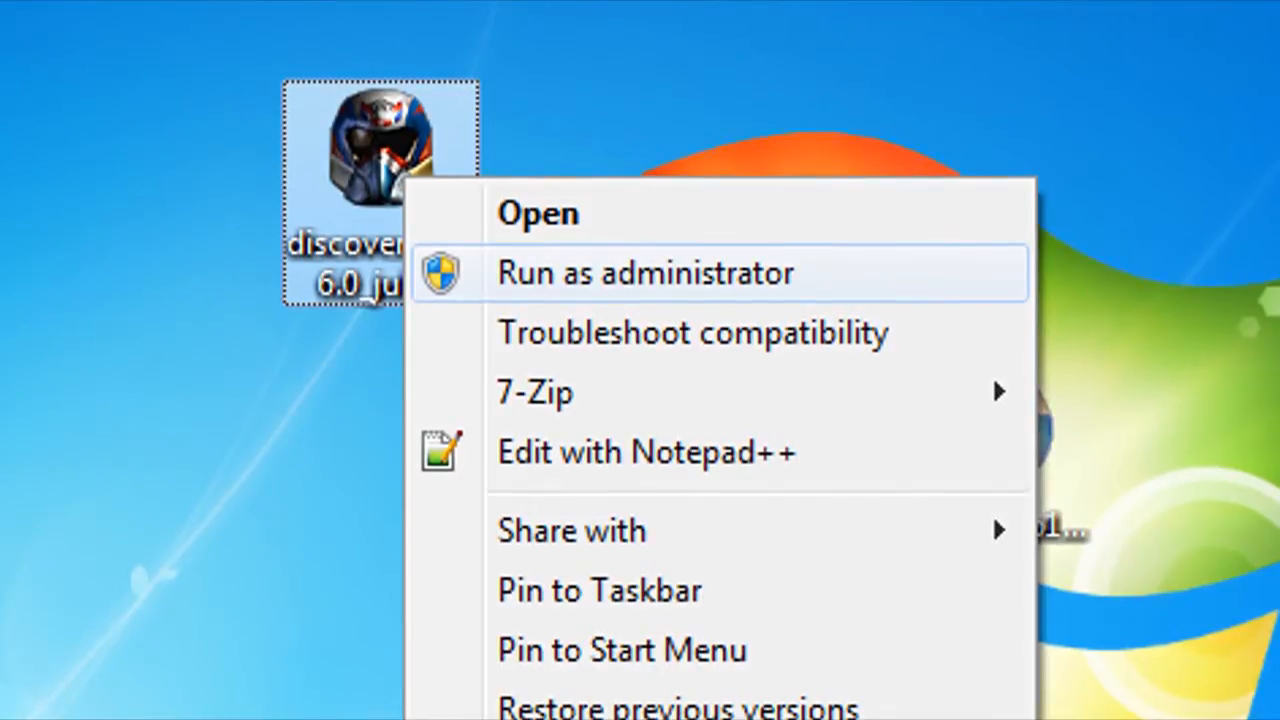
pyautogui.click(646, 272)
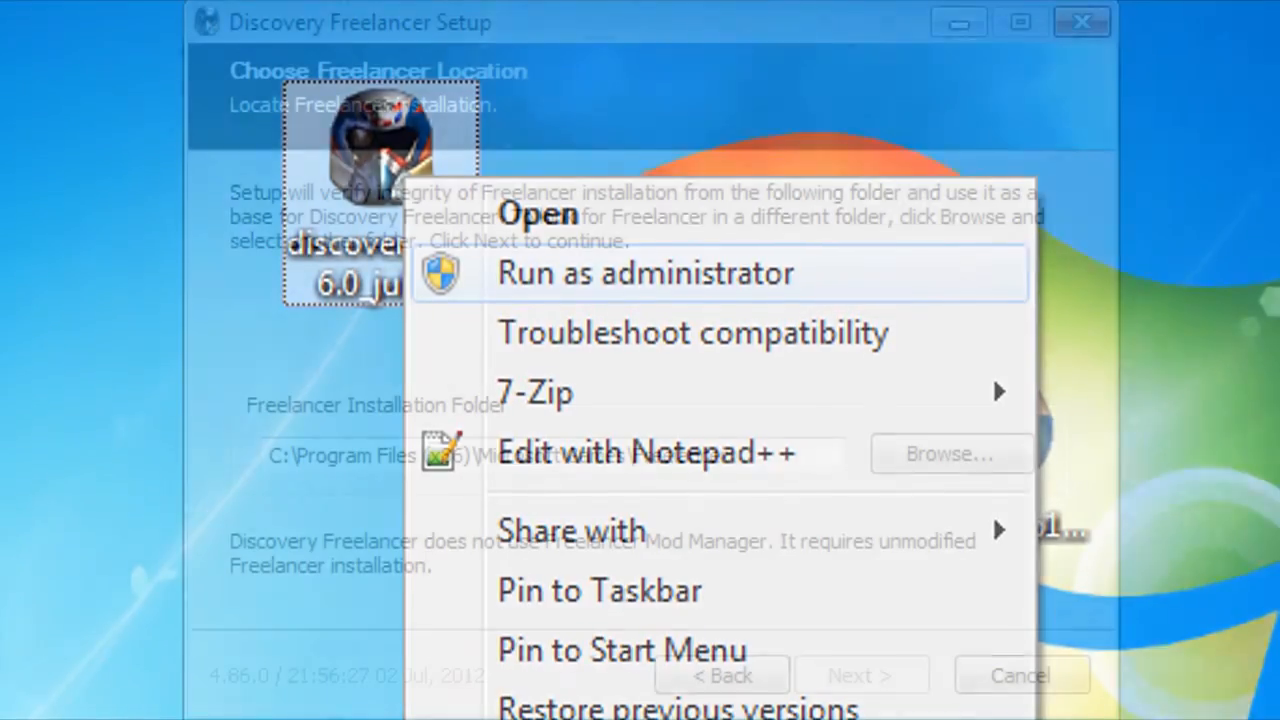